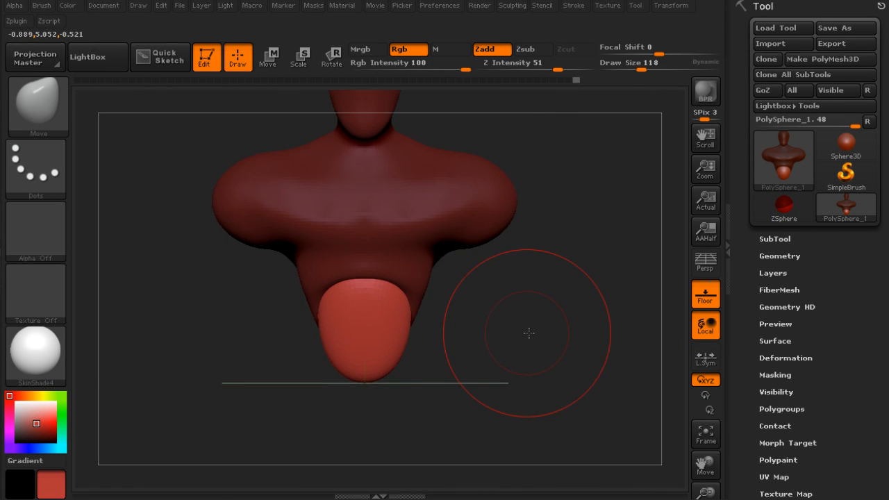
Rotate the strap subtool with the transpose line so it arches over the warrior's head.
left_click_drag(527, 333, 415, 372)
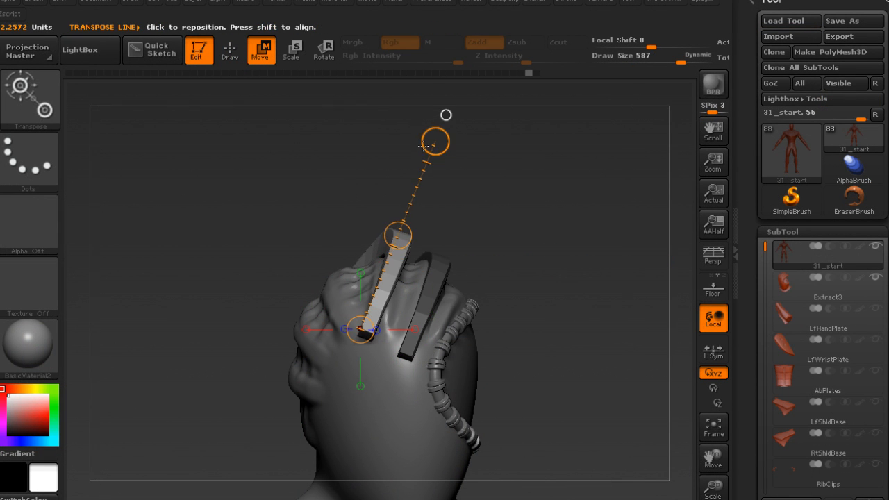
left_click(322, 50)
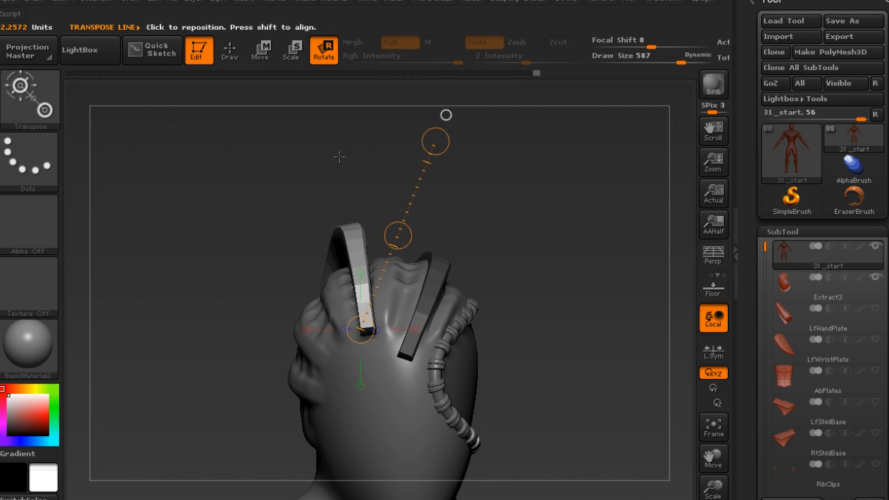
left_click(261, 50)
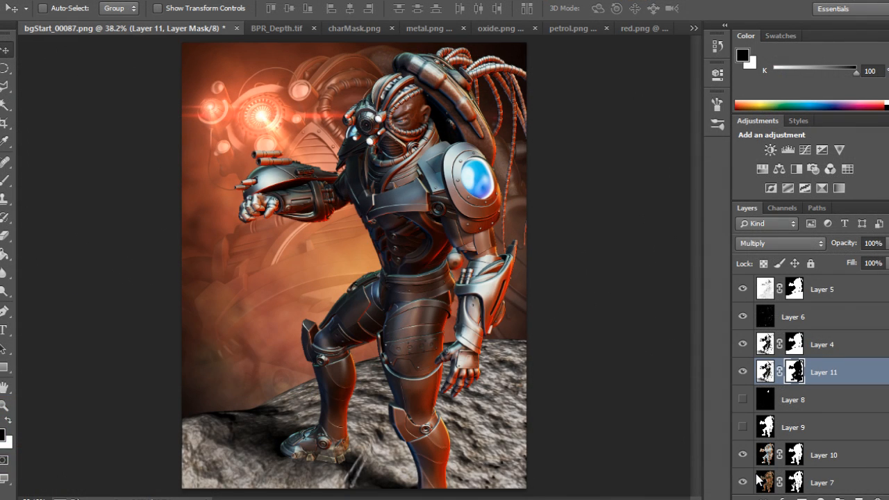
mouse_move(770, 489)
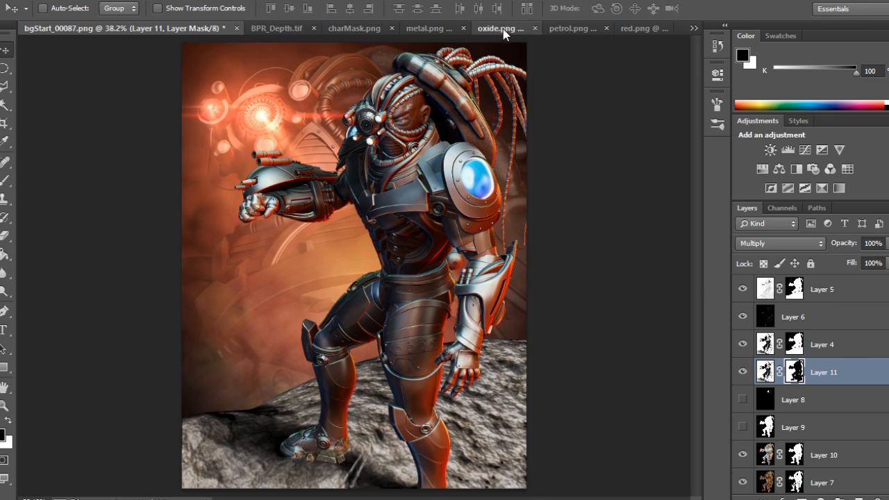
Switch from the bgStart composite to the oxide.png render pass document.
left_click(500, 28)
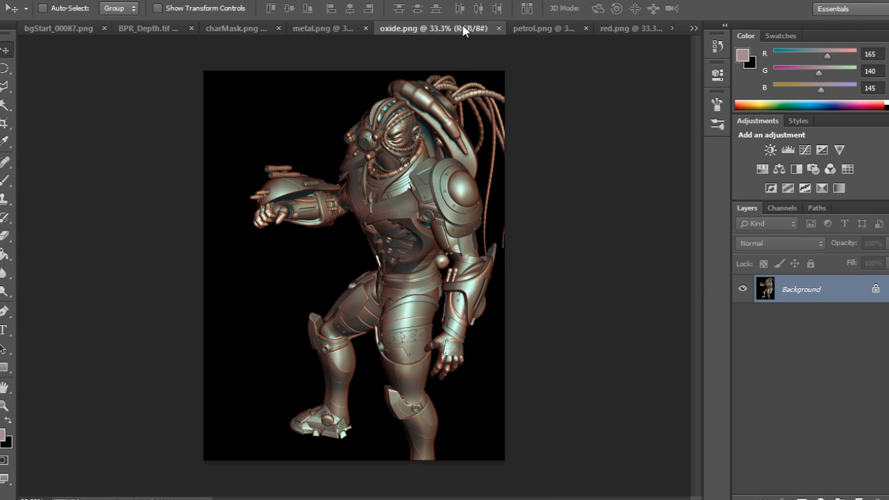